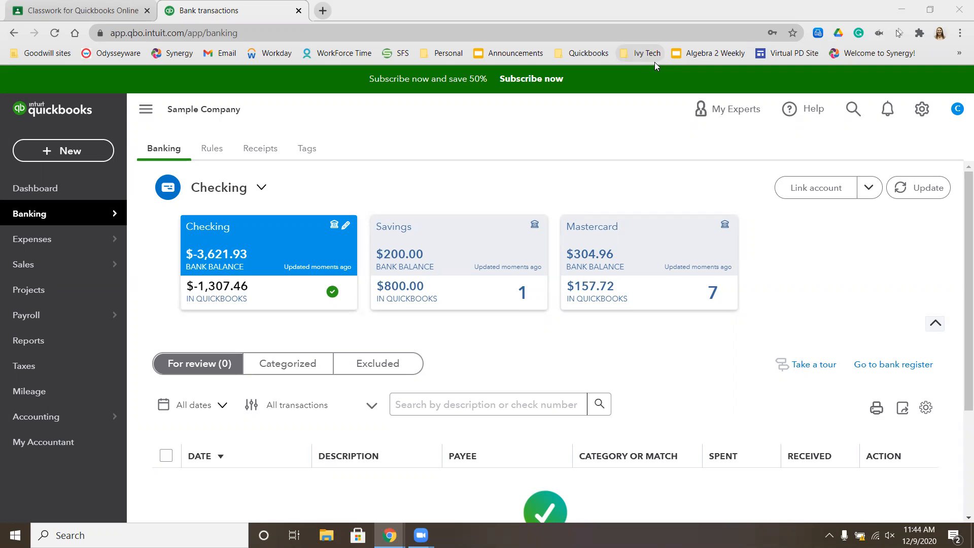
mouse_move(648, 67)
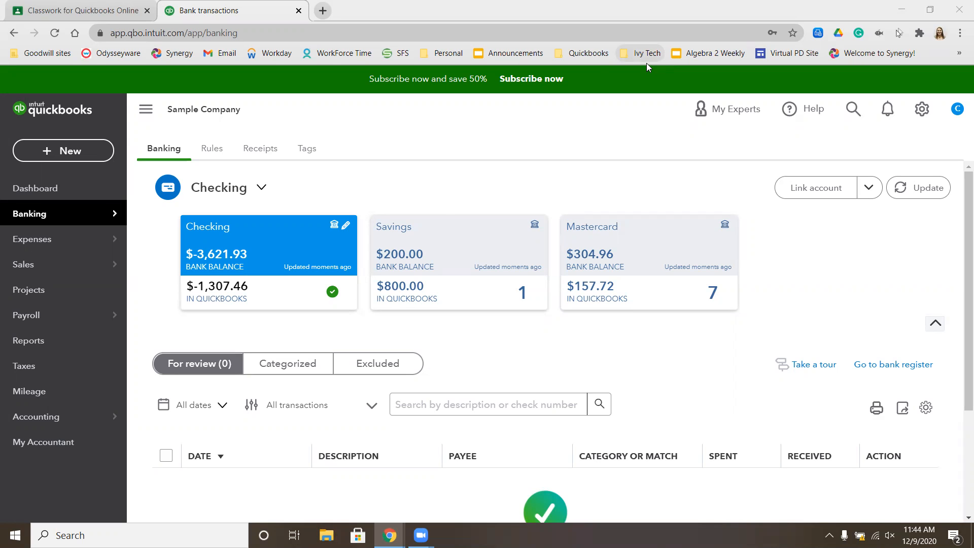
Step: Sign out of the sample company and sign back in to reach Puppy Luv Pampered Pooch
left_click(935, 323)
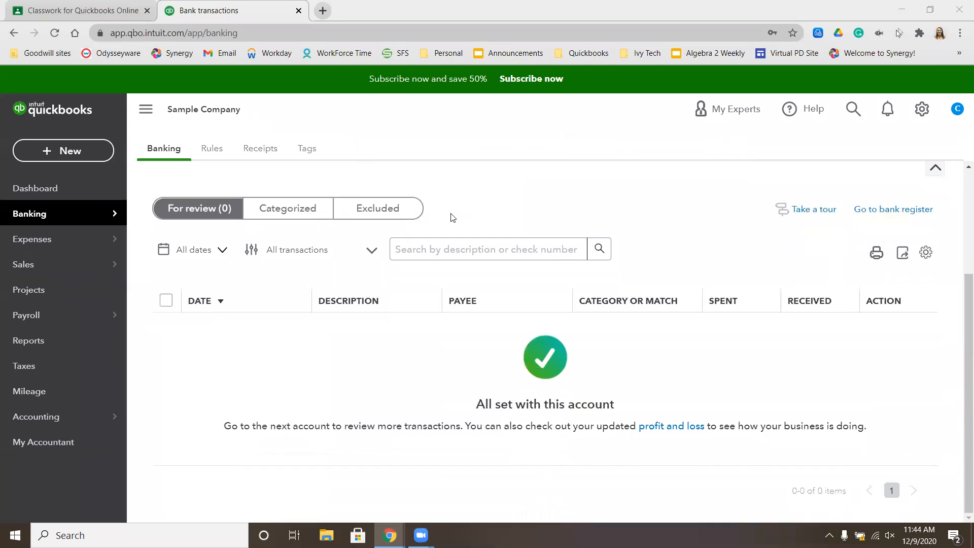
left_click(35, 187)
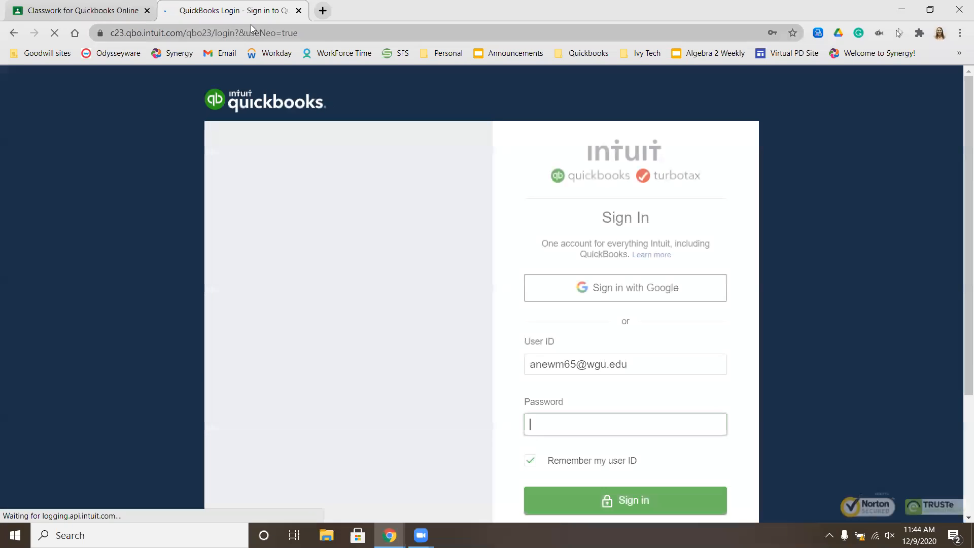
left_click(626, 424)
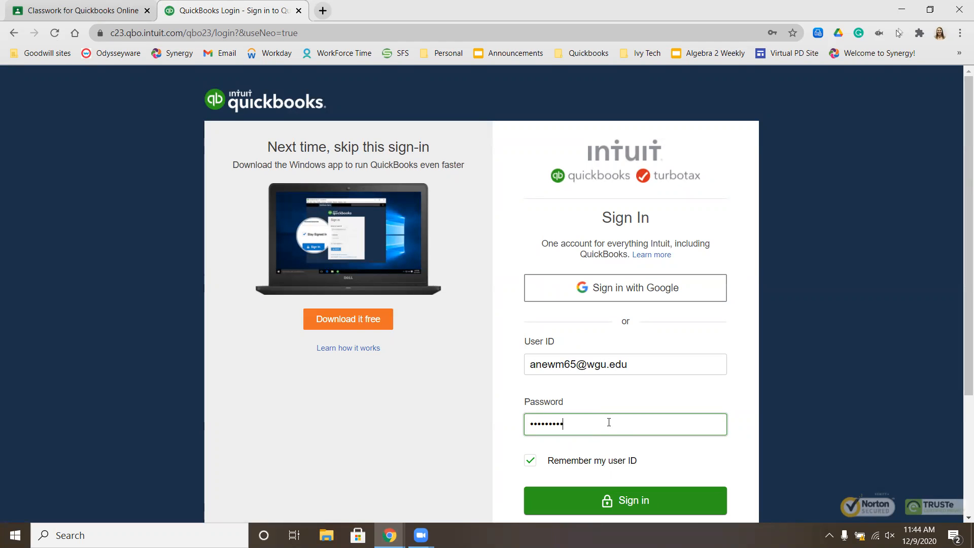
left_click(625, 500)
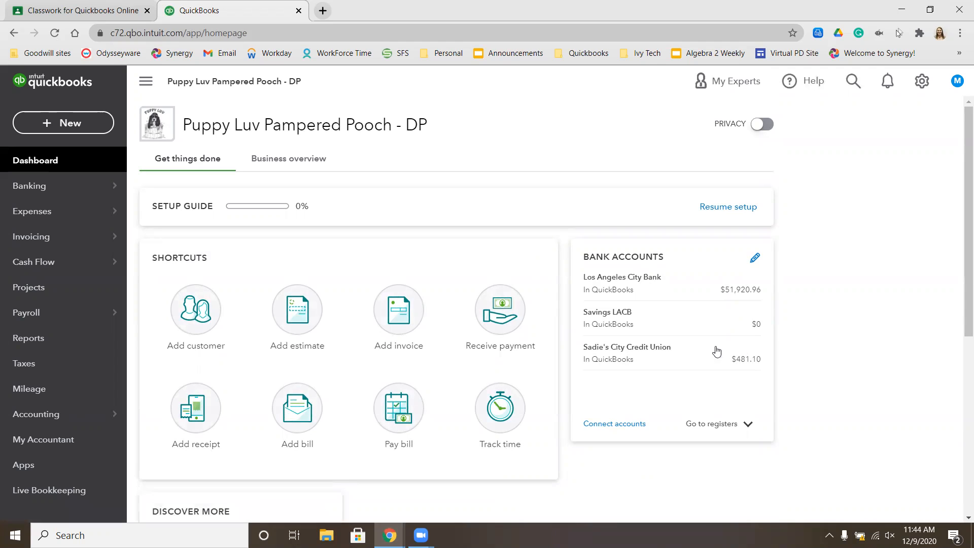
mouse_move(50, 123)
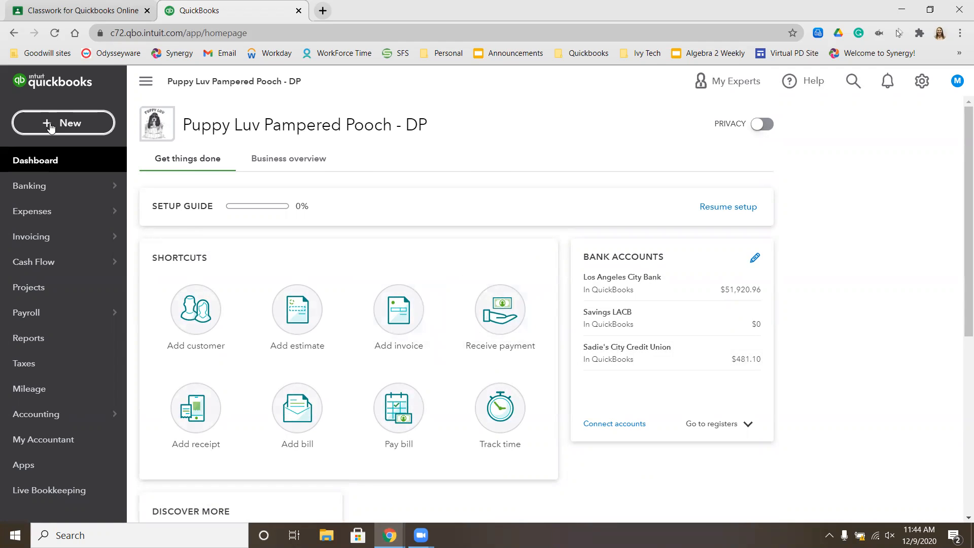
Step: Start a new Transfer from the + New menu under Other
left_click(63, 122)
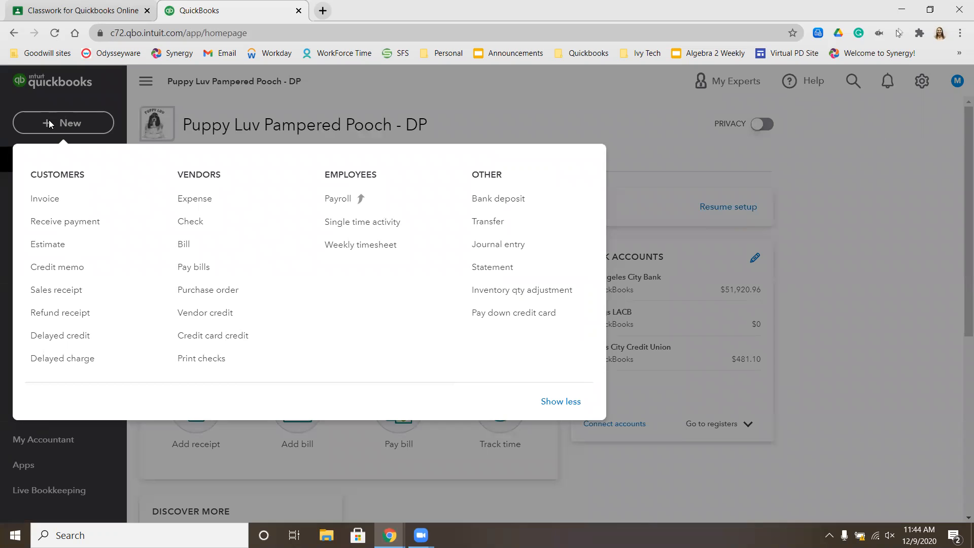
mouse_move(489, 222)
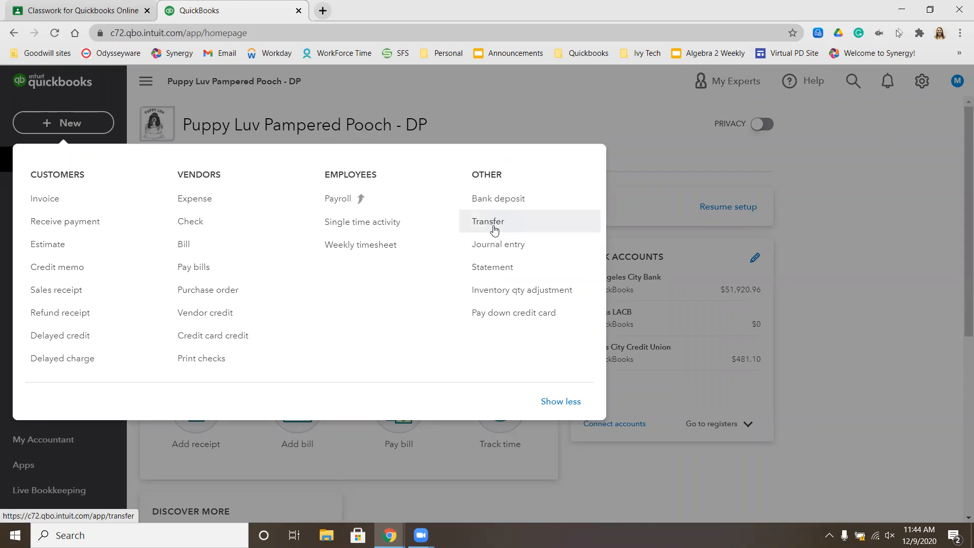
left_click(488, 222)
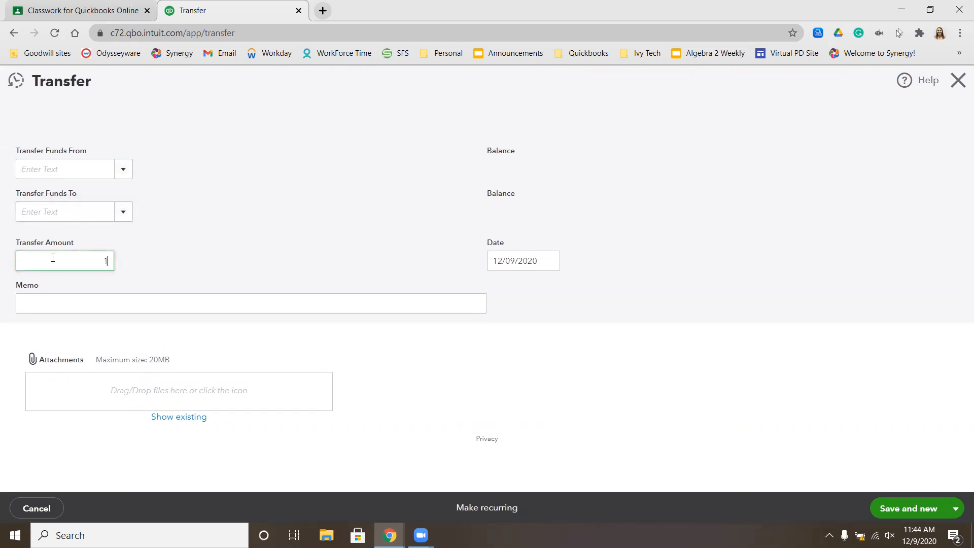
Step: Enter a 10000 transfer from Los Angeles City Bank to Savings LACB
type("0000")
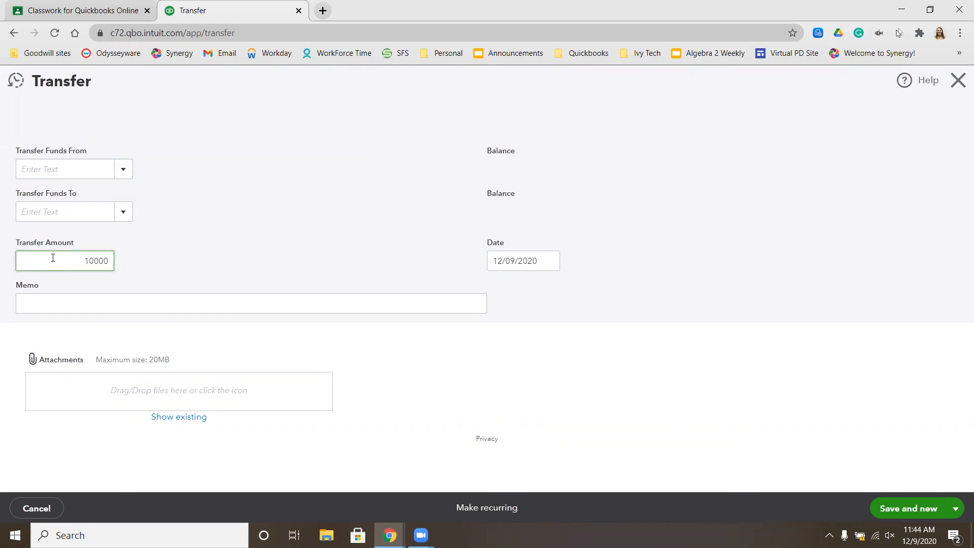
left_click(66, 169)
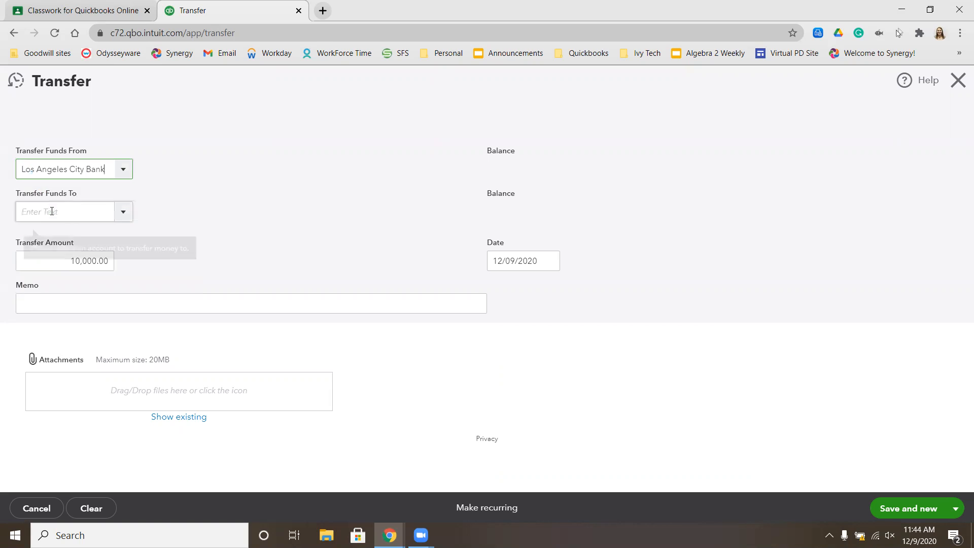
left_click(65, 211)
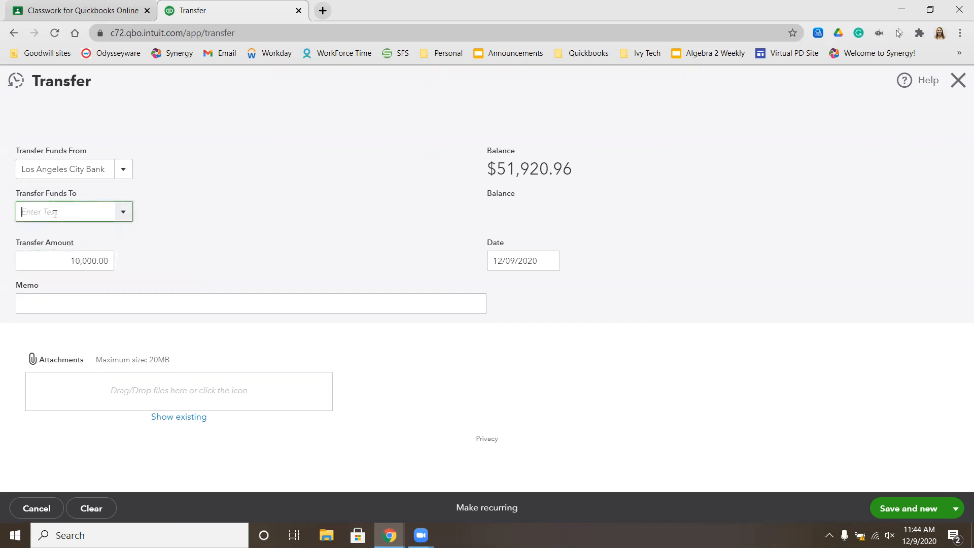
type("Los Angeles City Bank")
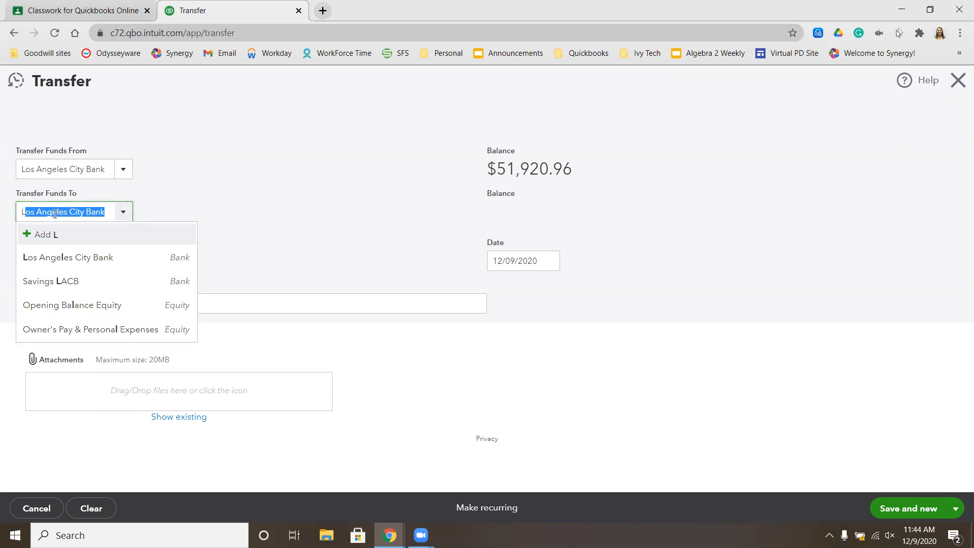
mouse_move(74, 280)
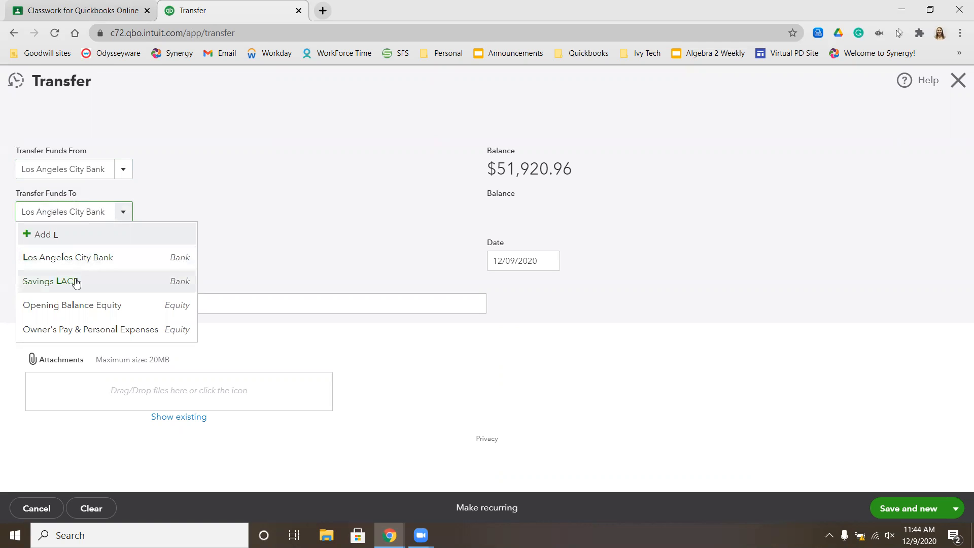
left_click(47, 280)
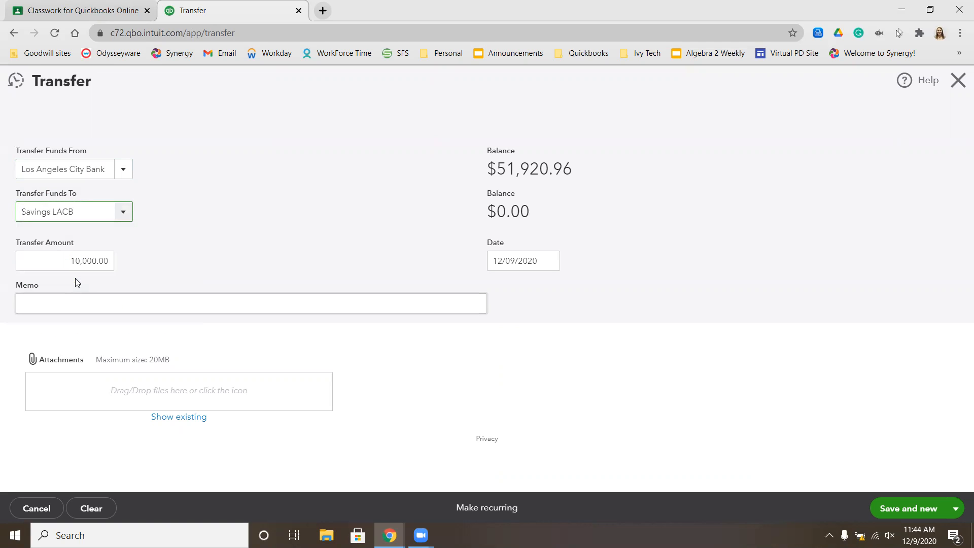
left_click(68, 211)
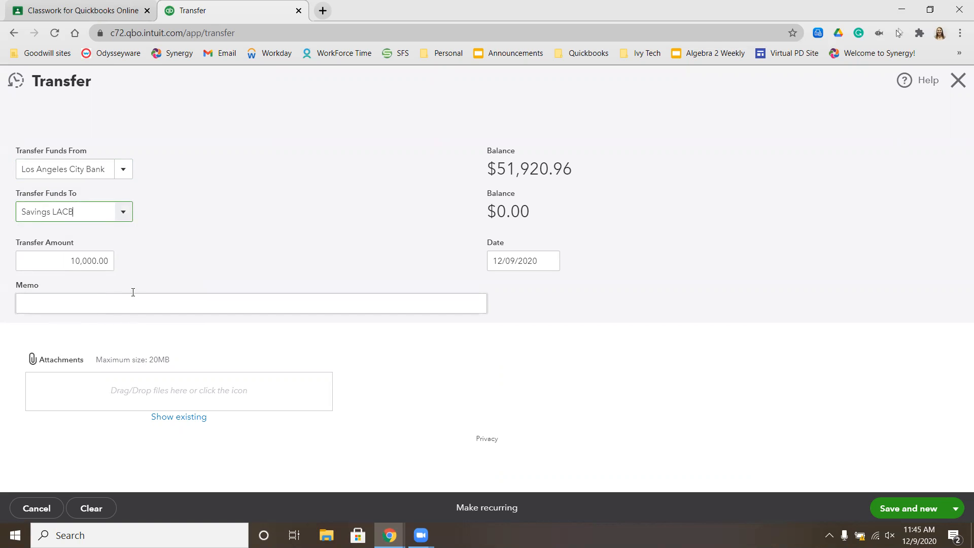
Step: Date the transfer 8/7/20 and record it with Save and close
left_click(523, 260)
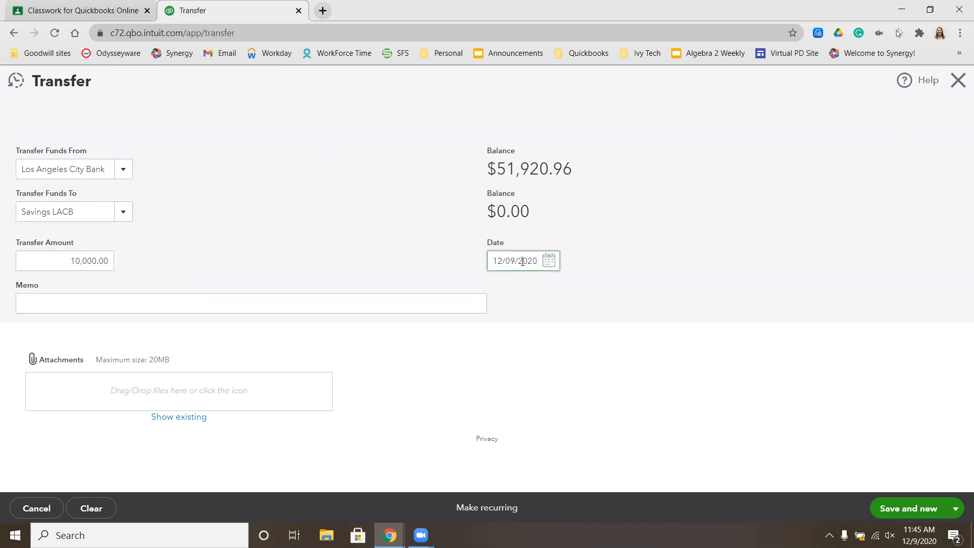
triple_click(513, 260)
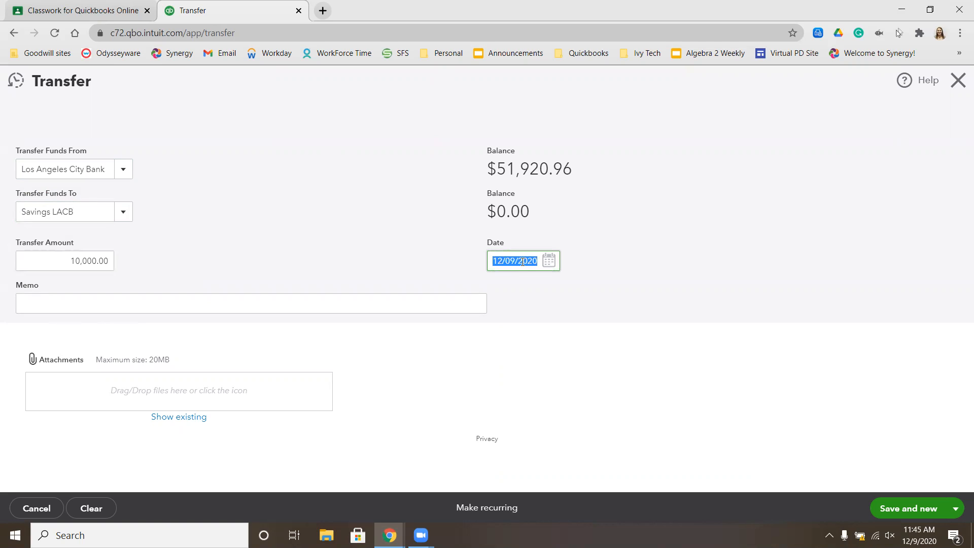
type("8/7/20")
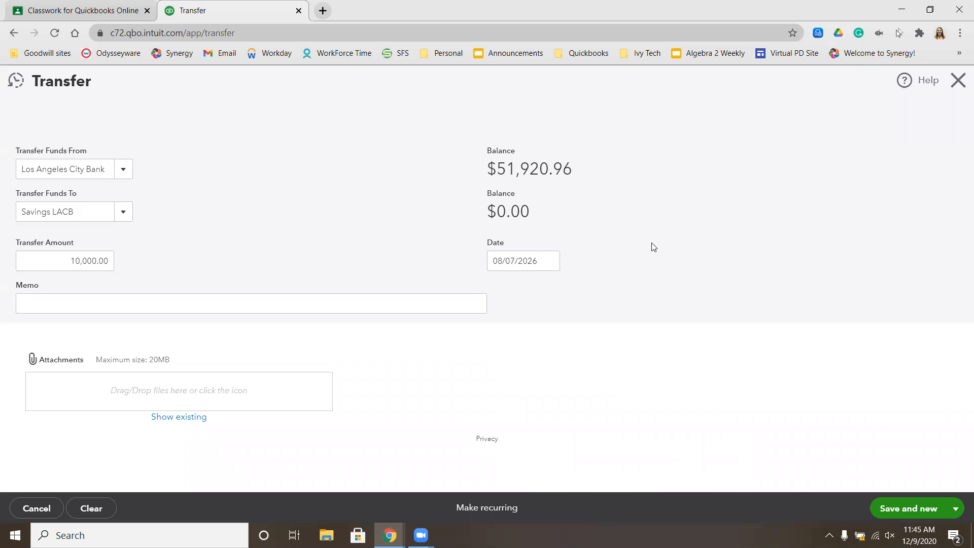
mouse_move(631, 257)
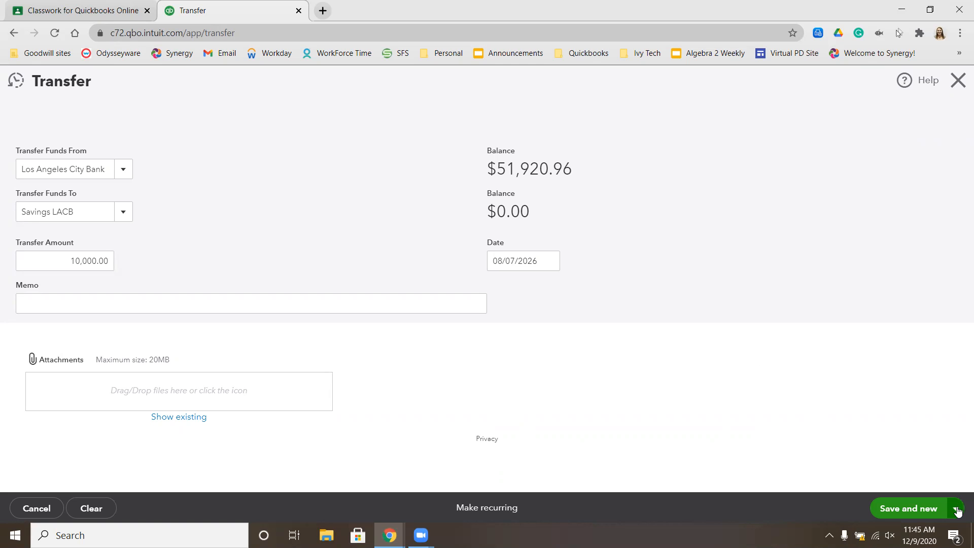
left_click(958, 509)
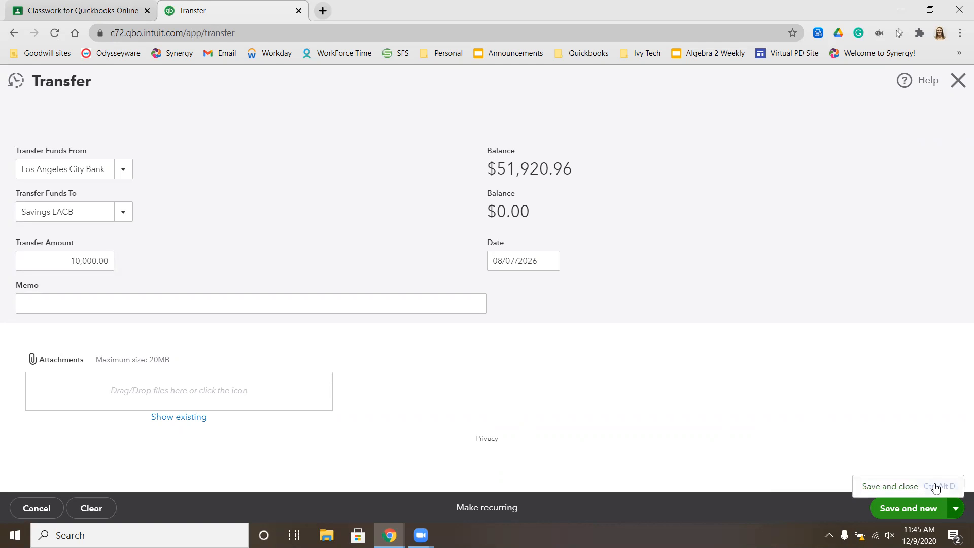
left_click(891, 486)
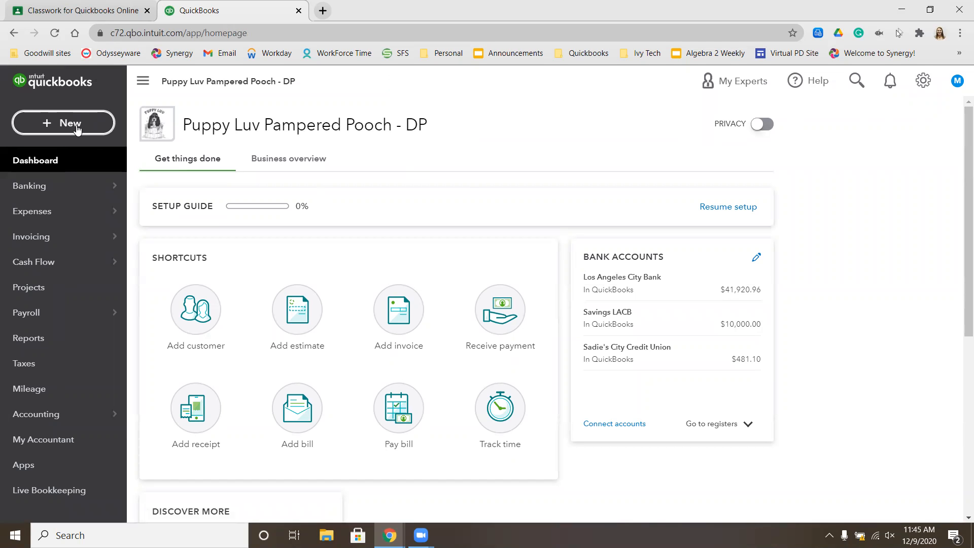
Step: Start a new Bank Deposit into Los Angeles City Bank dated 08/07/2026
left_click(62, 122)
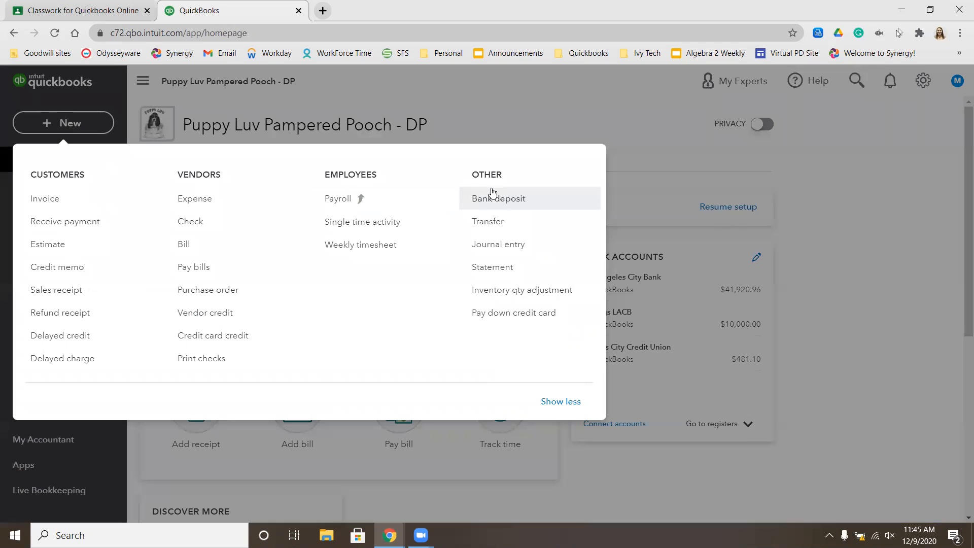
left_click(497, 198)
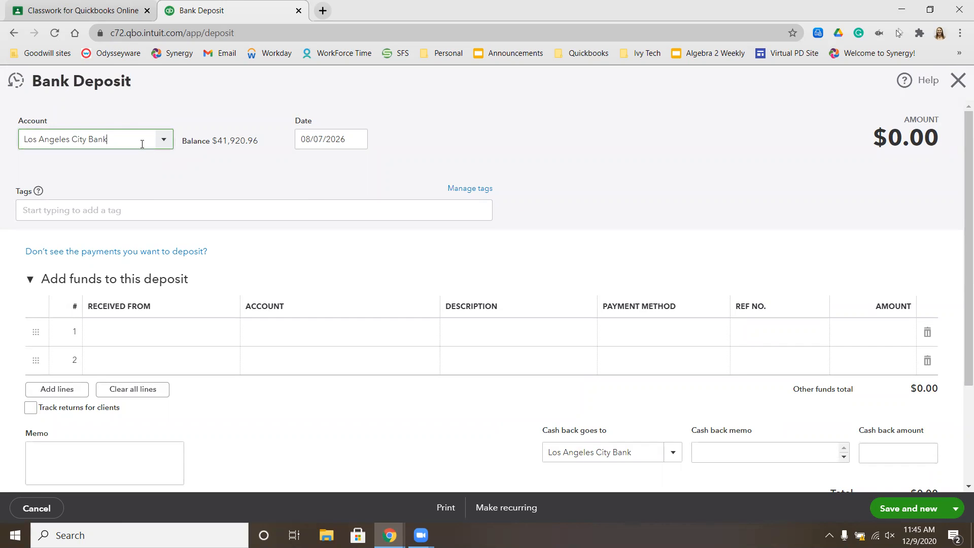
left_click(330, 139)
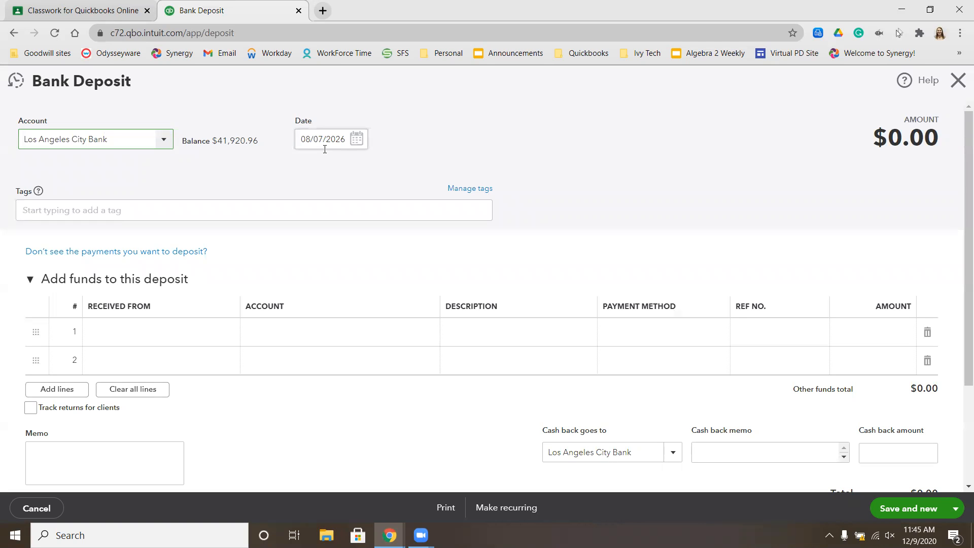
Step: Enter 5000 on the first deposit line with Loan Payable as its account
scroll("down", 3)
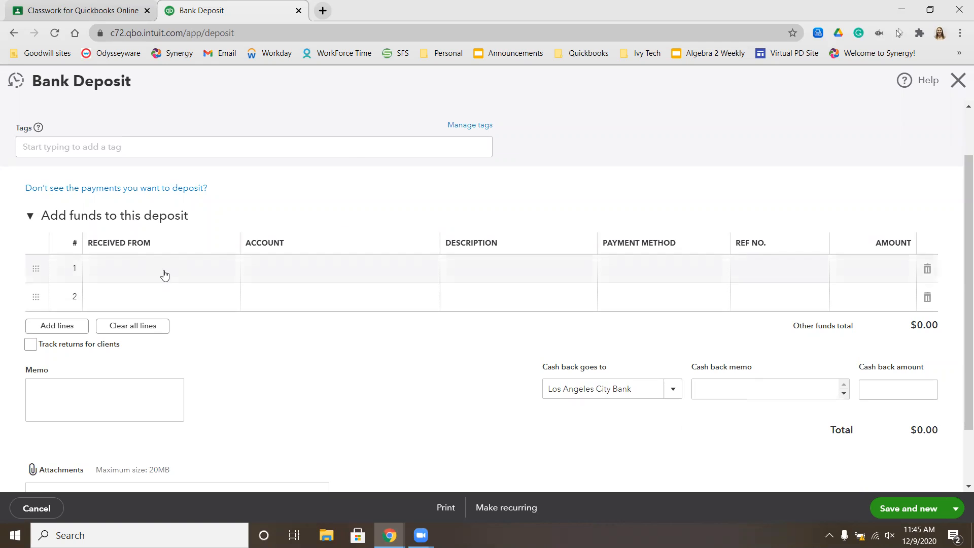
mouse_move(579, 267)
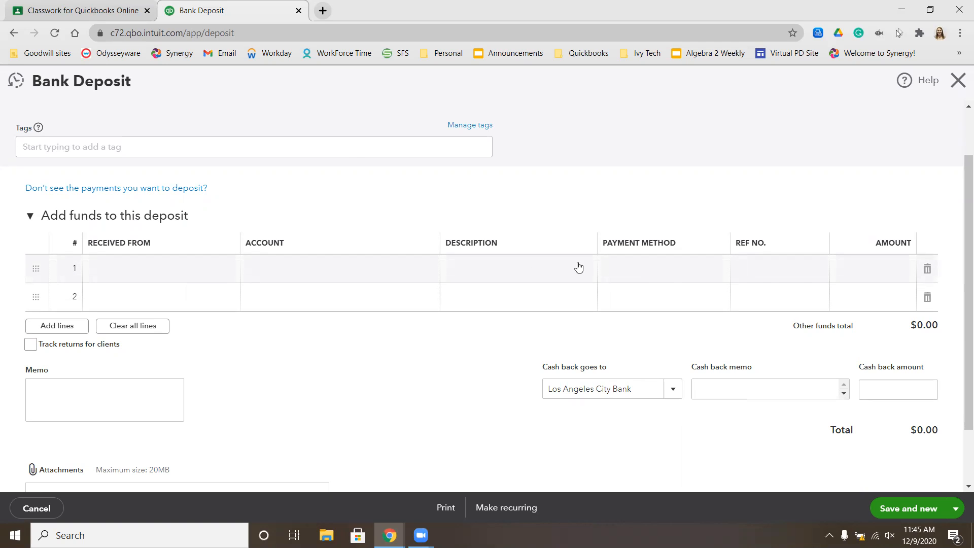
left_click(872, 269)
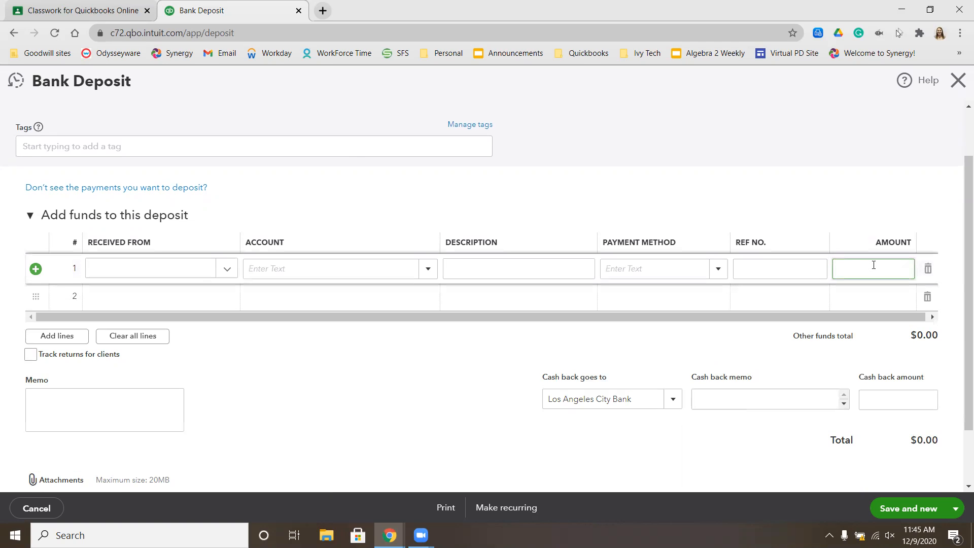
type("5000")
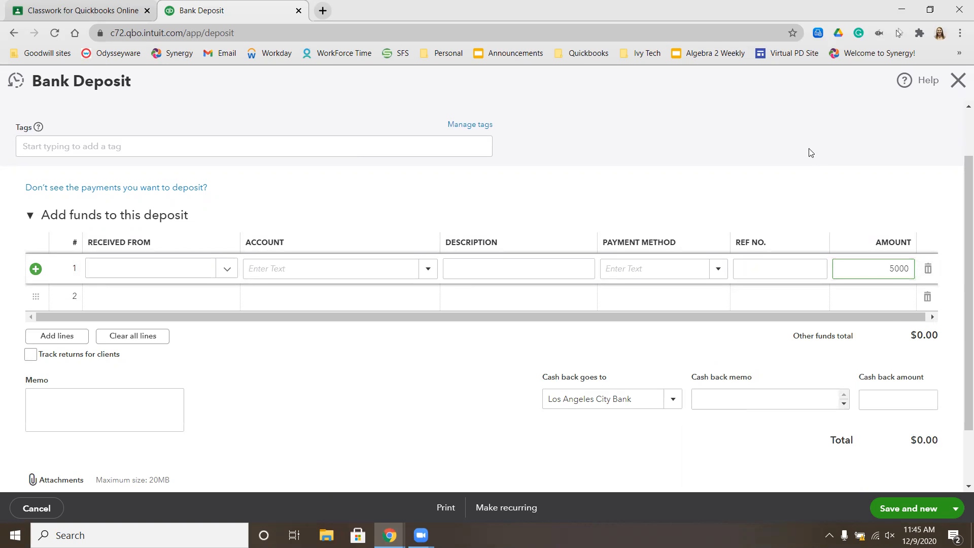
left_click(336, 268)
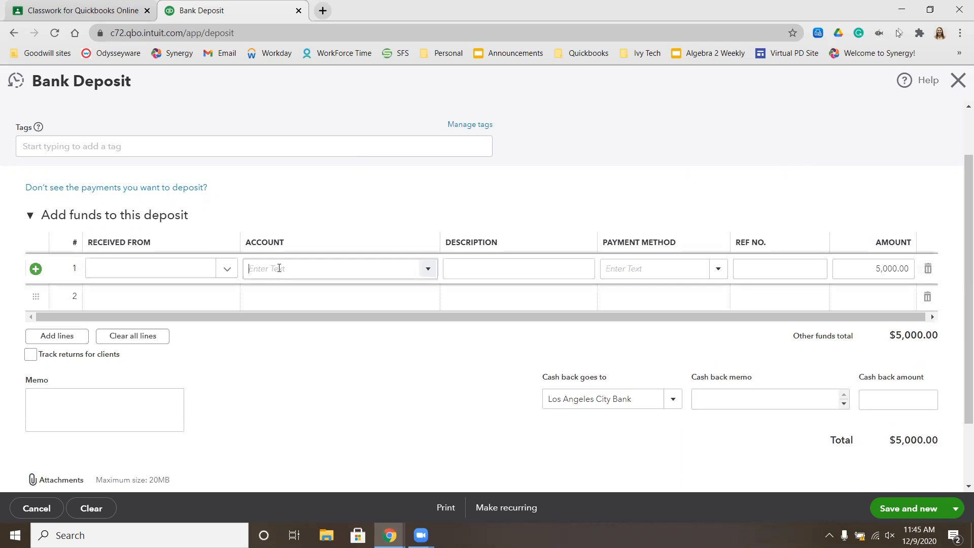
type("Loan")
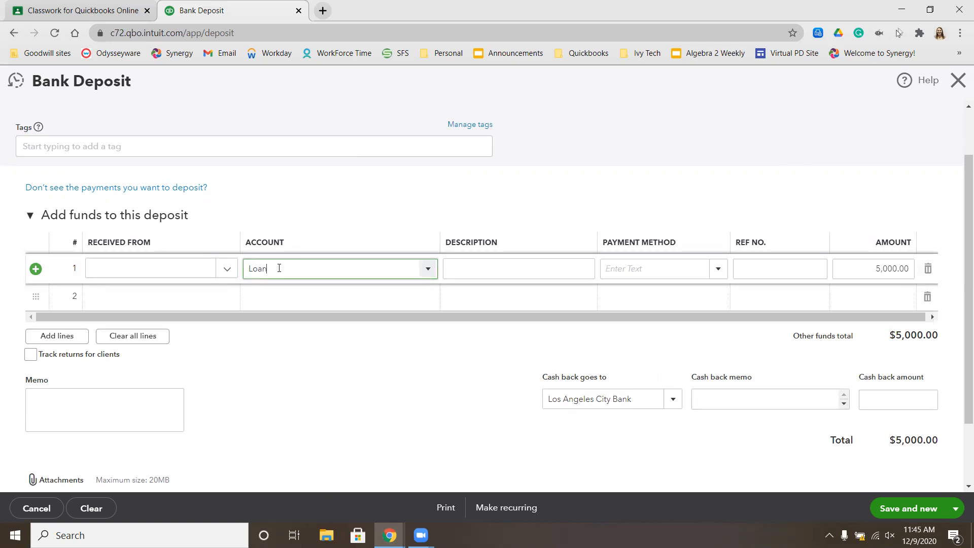
type("Payab")
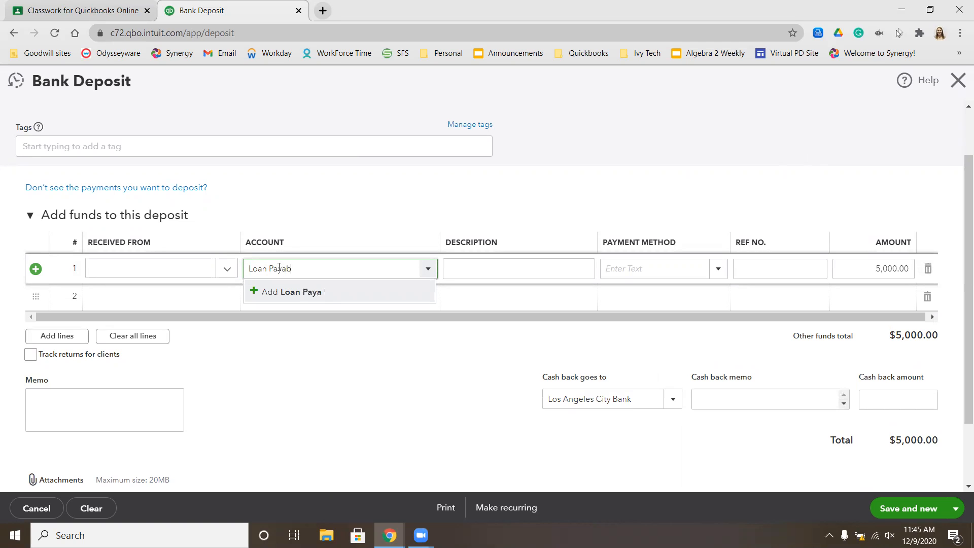
type("le")
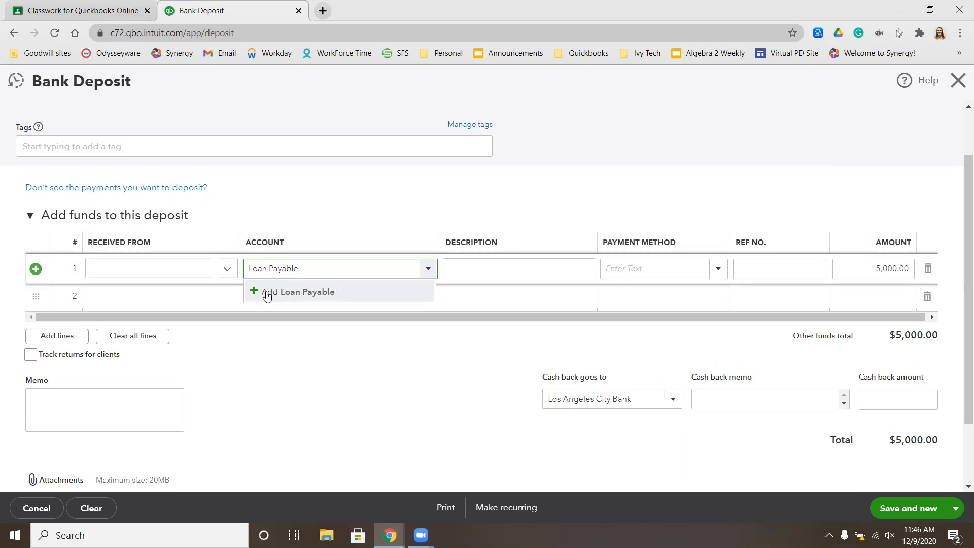
Step: Add the Loan Payable account as Other Current Liabilities with detail type Loan Payable and save it
left_click(301, 291)
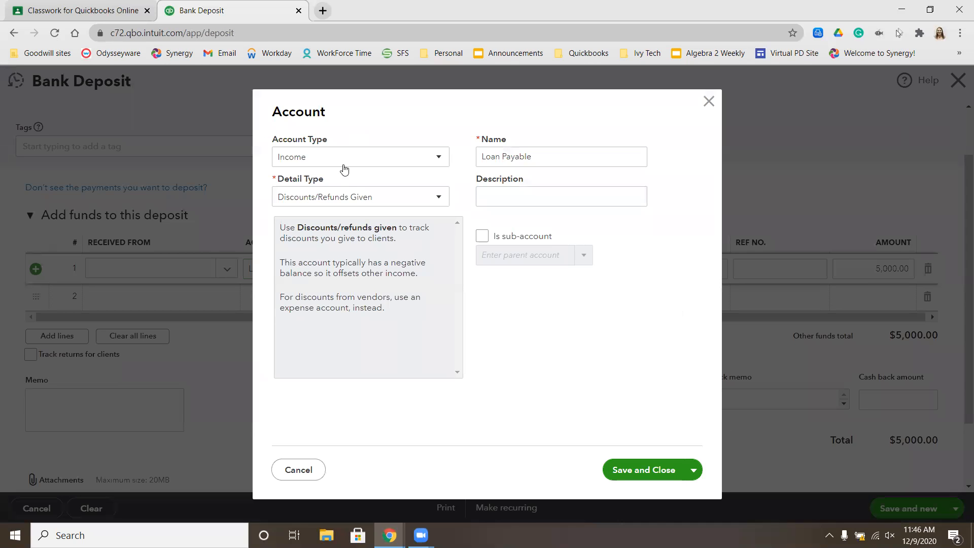
mouse_move(332, 136)
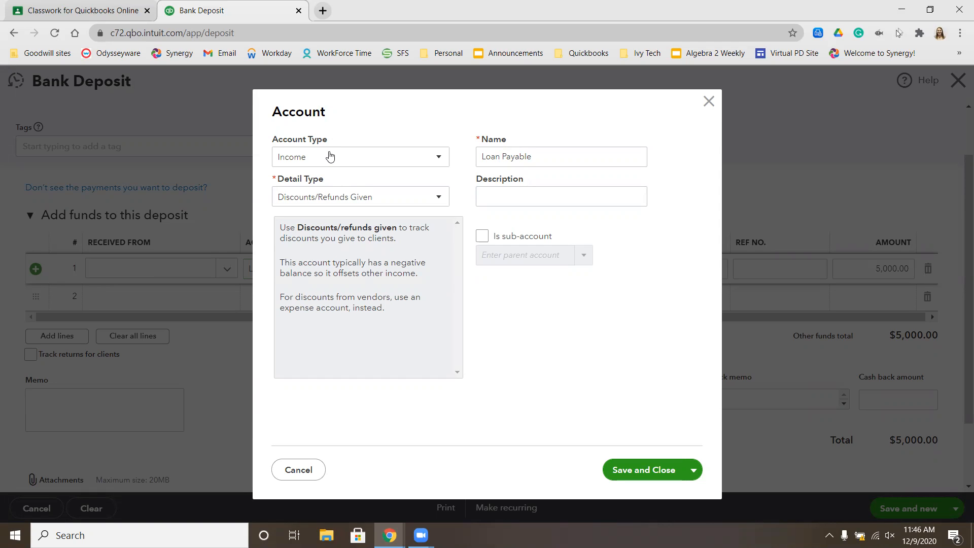
mouse_move(335, 160)
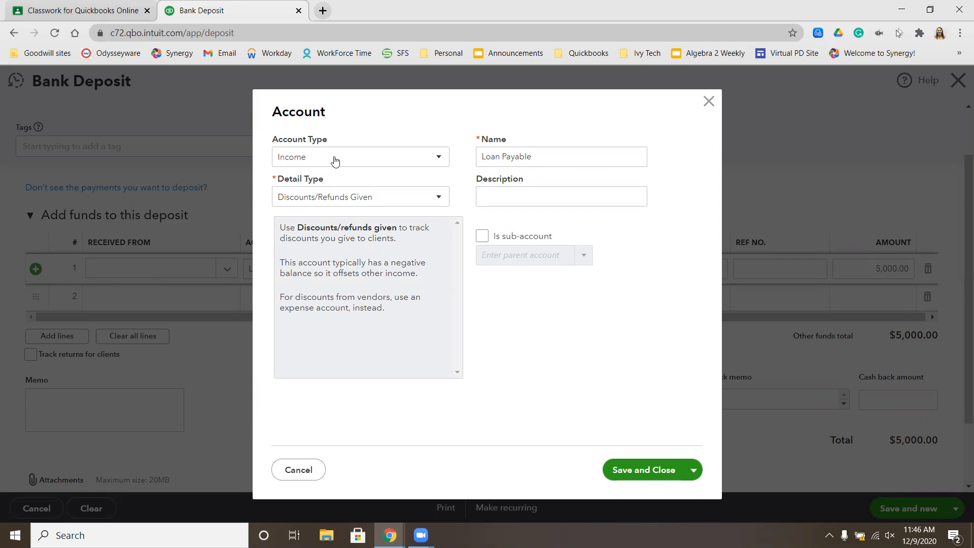
left_click(360, 157)
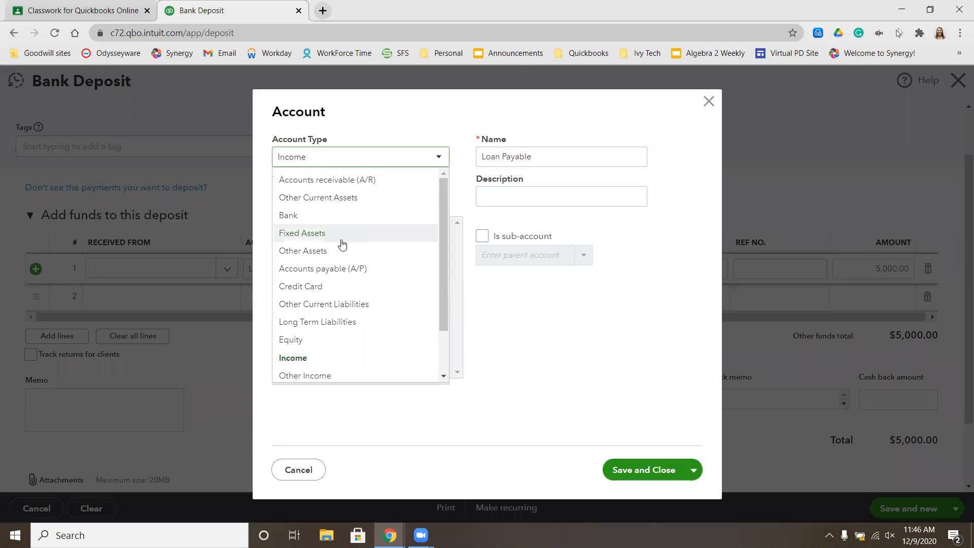
mouse_move(349, 309)
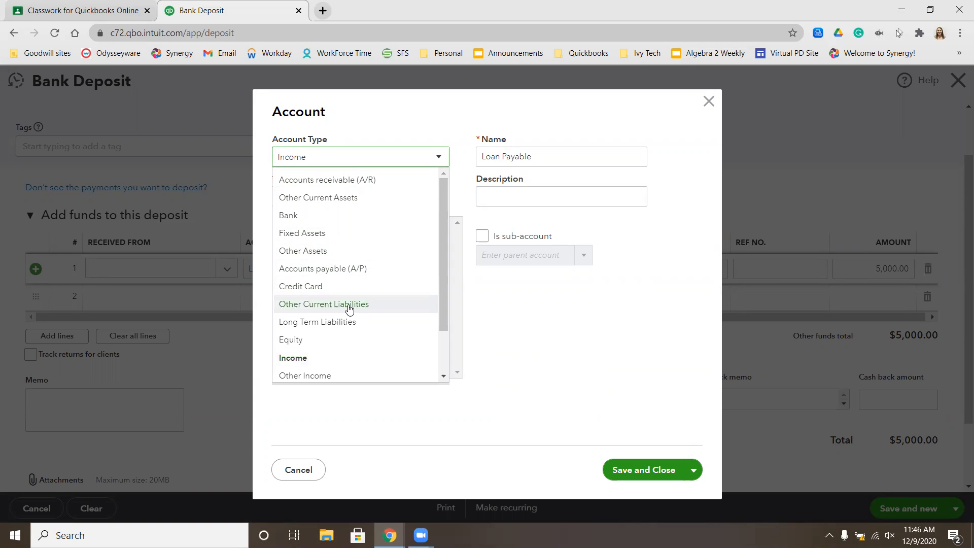
left_click(324, 304)
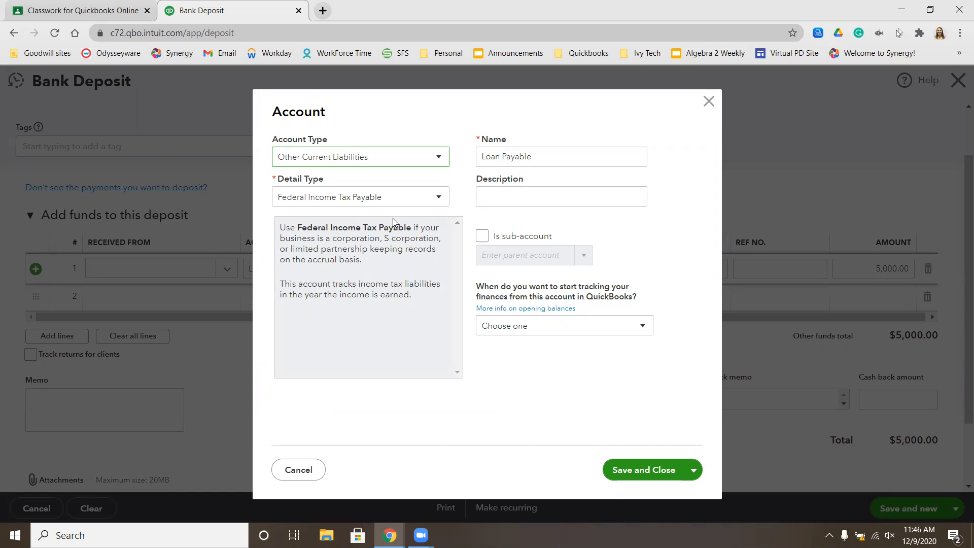
left_click(360, 196)
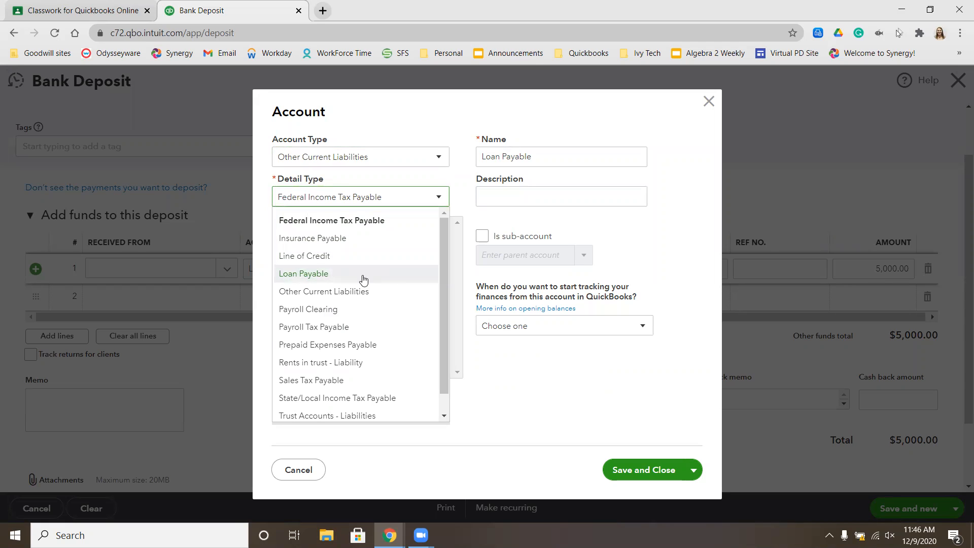
left_click(304, 273)
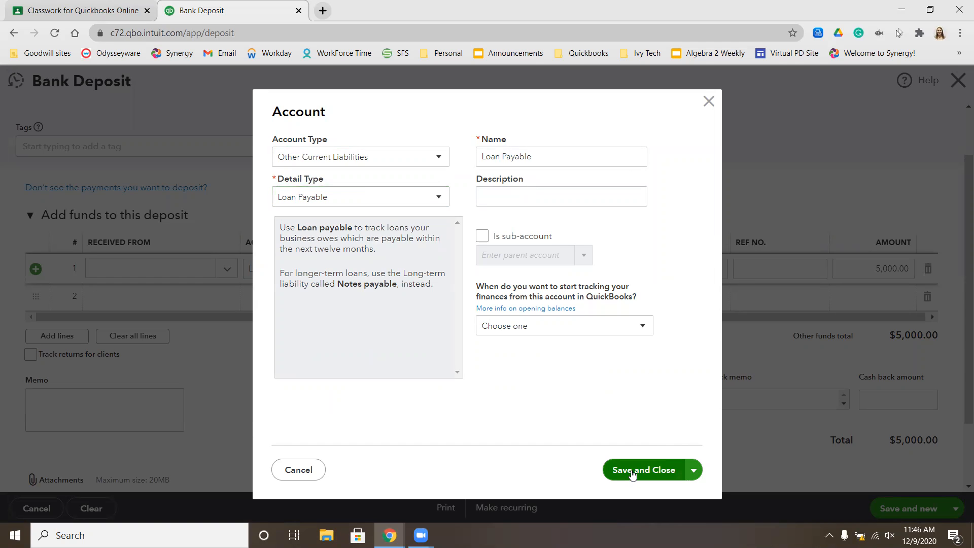
left_click(644, 470)
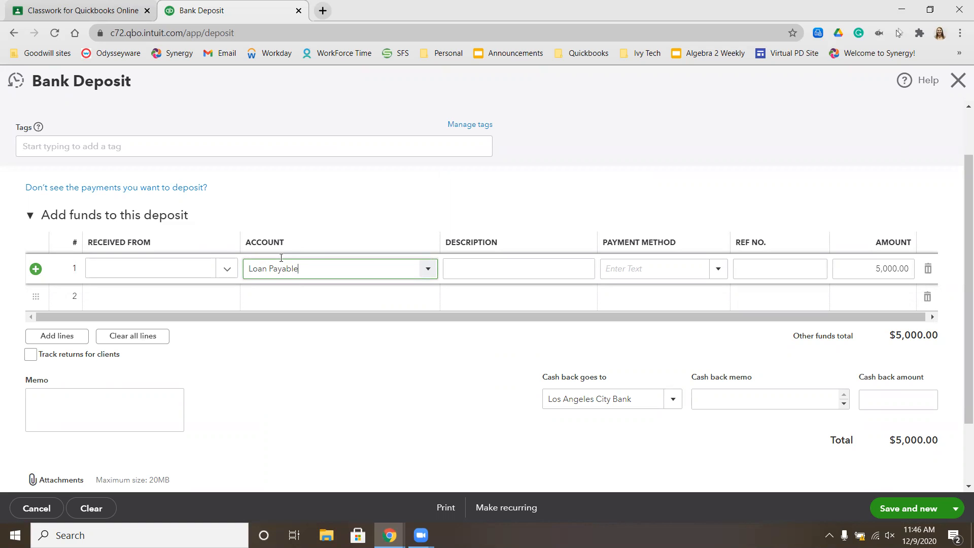
Step: Record the $5,000.00 deposit with Save and close, returning to the dashboard
scroll("up", 3)
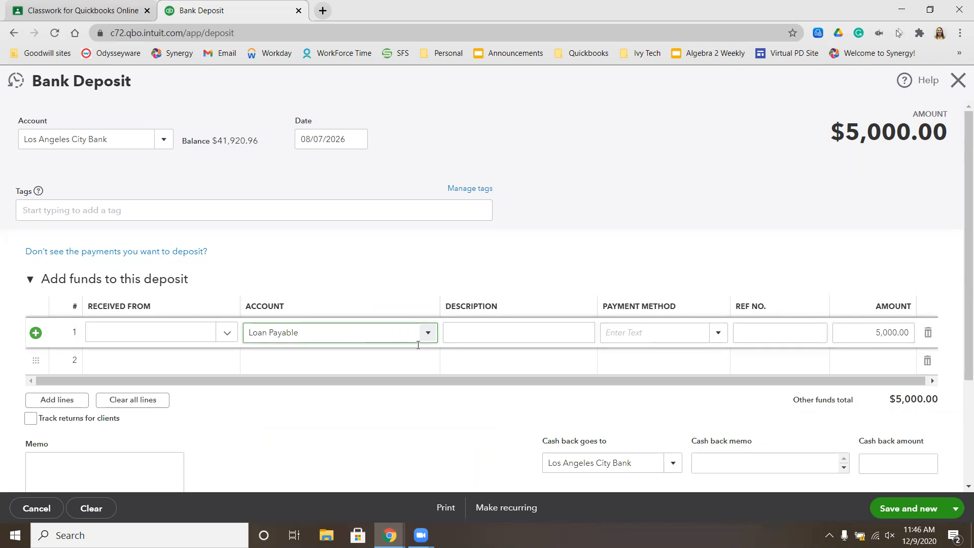
scroll("down", 3)
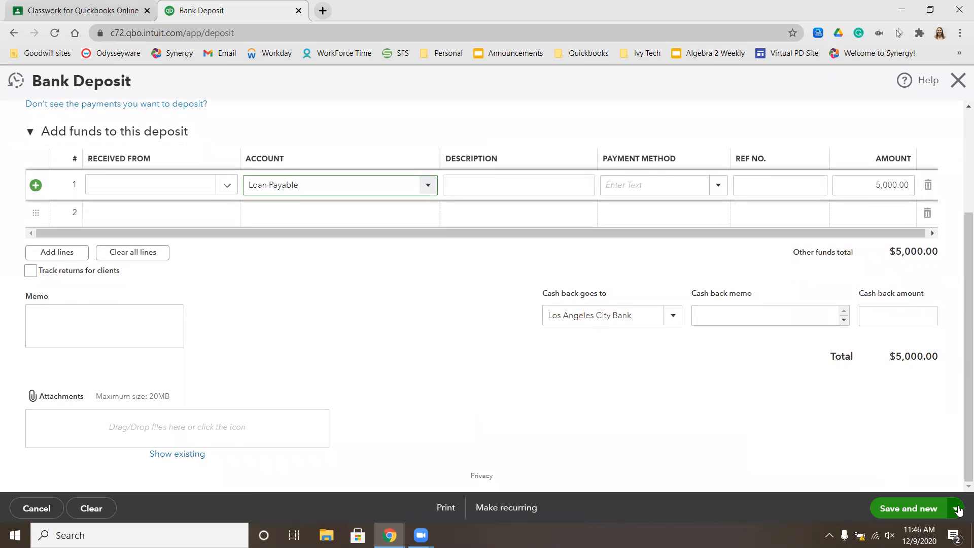
left_click(908, 508)
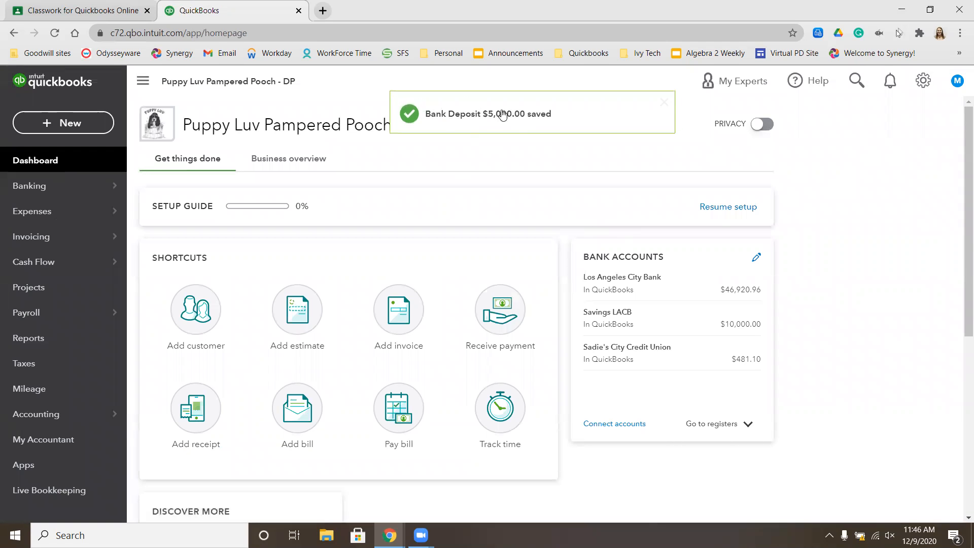
mouse_move(478, 81)
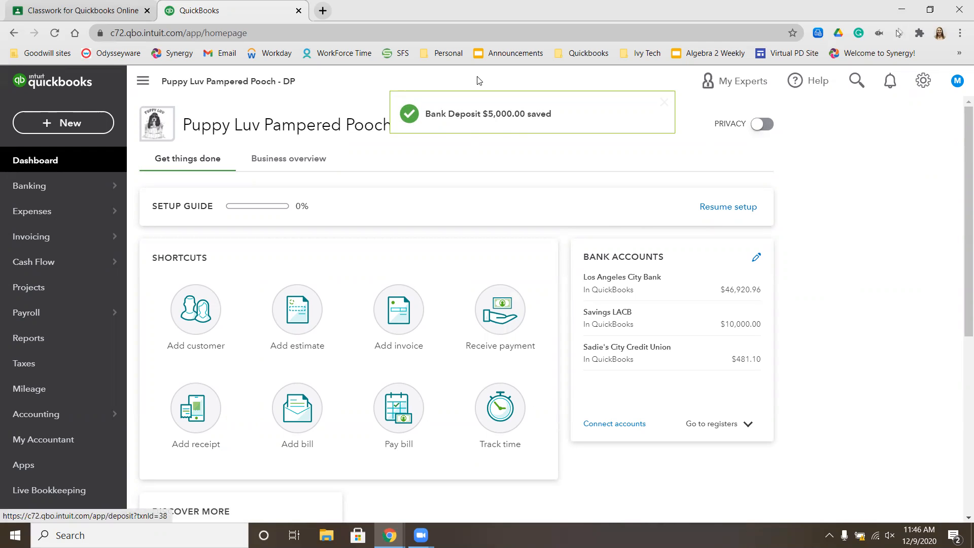